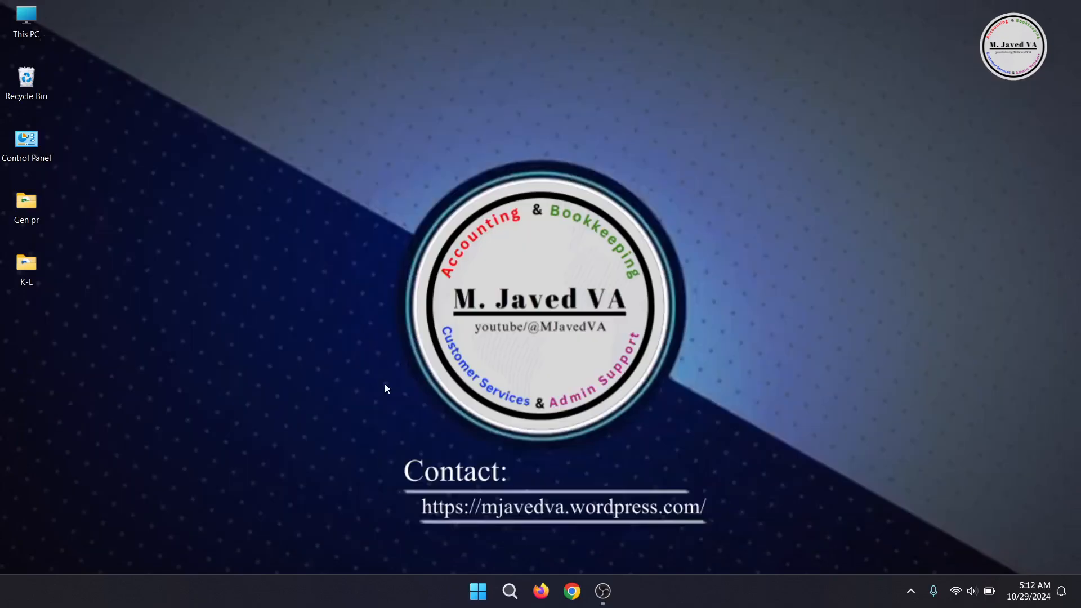
Search for 'system in' and launch System Information.
{"action": "left_click", "coordinate": [509, 591]}
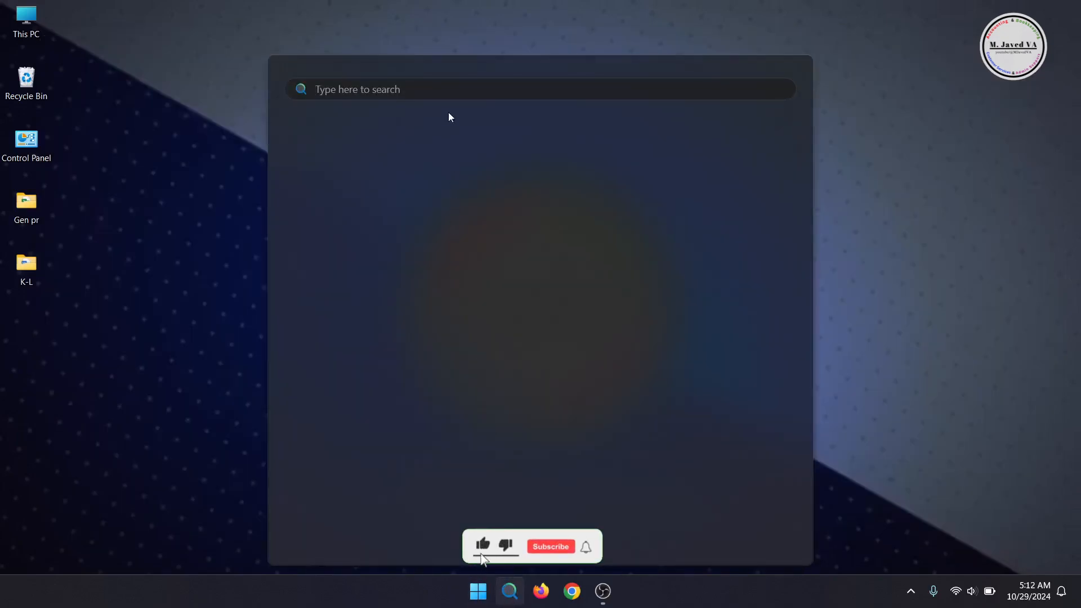
{"action": "type", "text": "system in"}
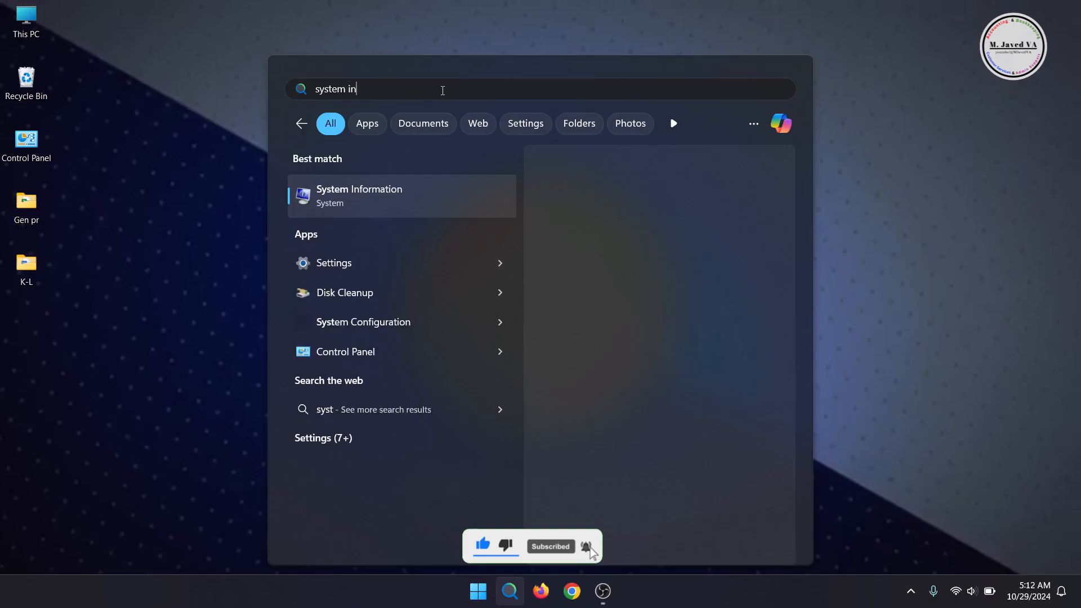
{"action": "left_click", "coordinate": [358, 196]}
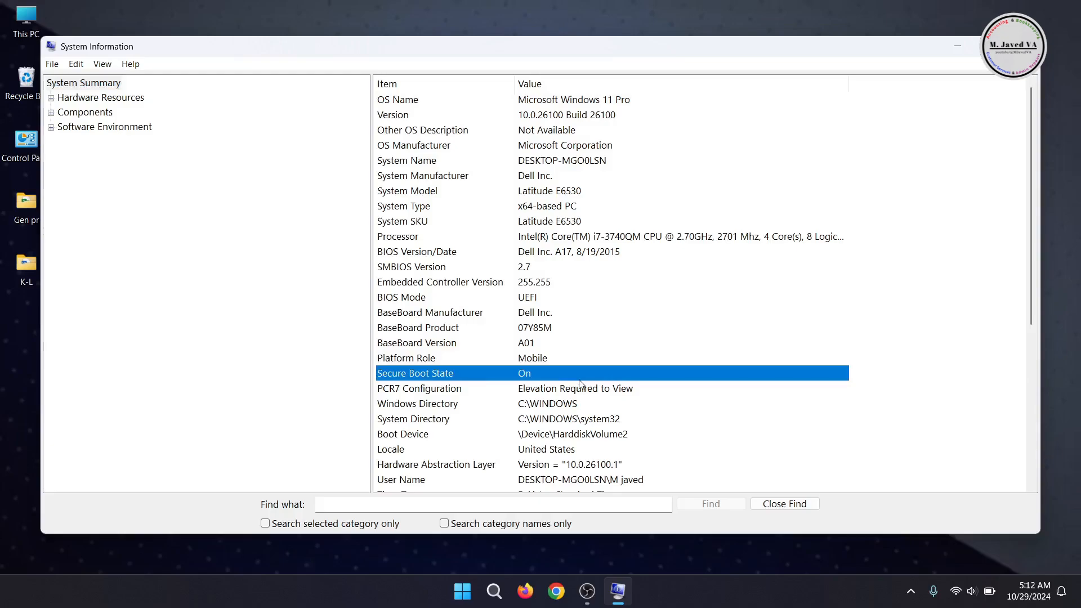
{"action": "mouse_move", "coordinate": [605, 326]}
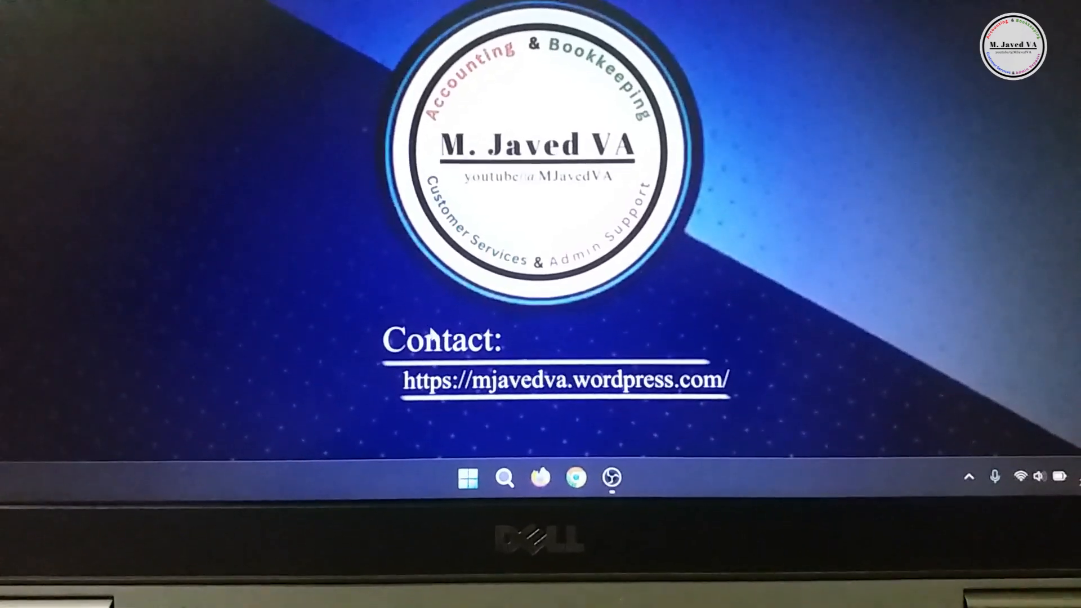
Restart the laptop from the Start menu, overriding the app blocking the restart.
{"action": "left_click", "coordinate": [469, 476]}
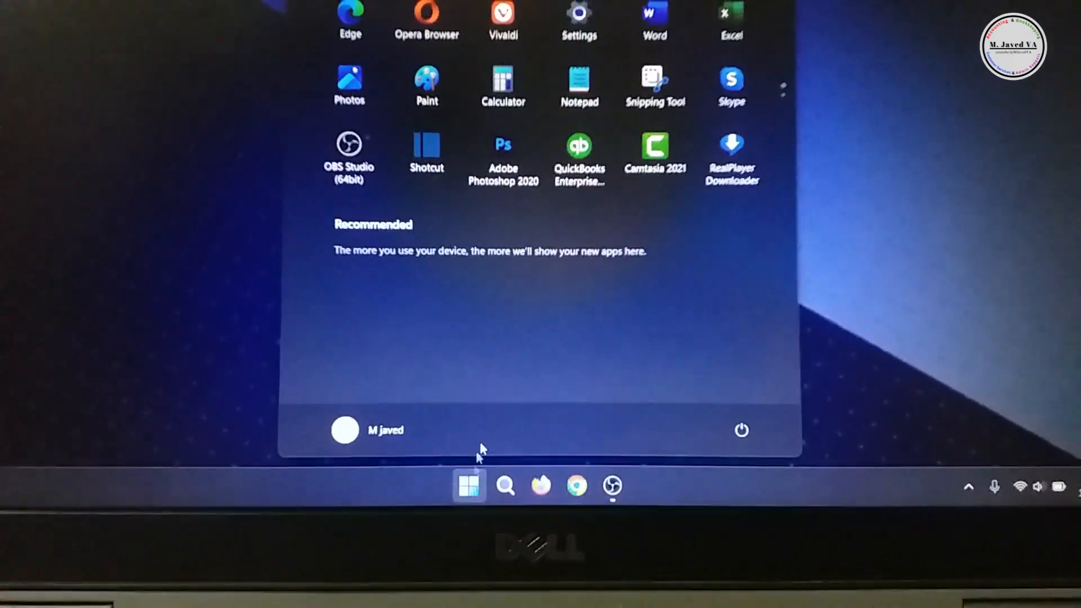
{"action": "left_click", "coordinate": [730, 444]}
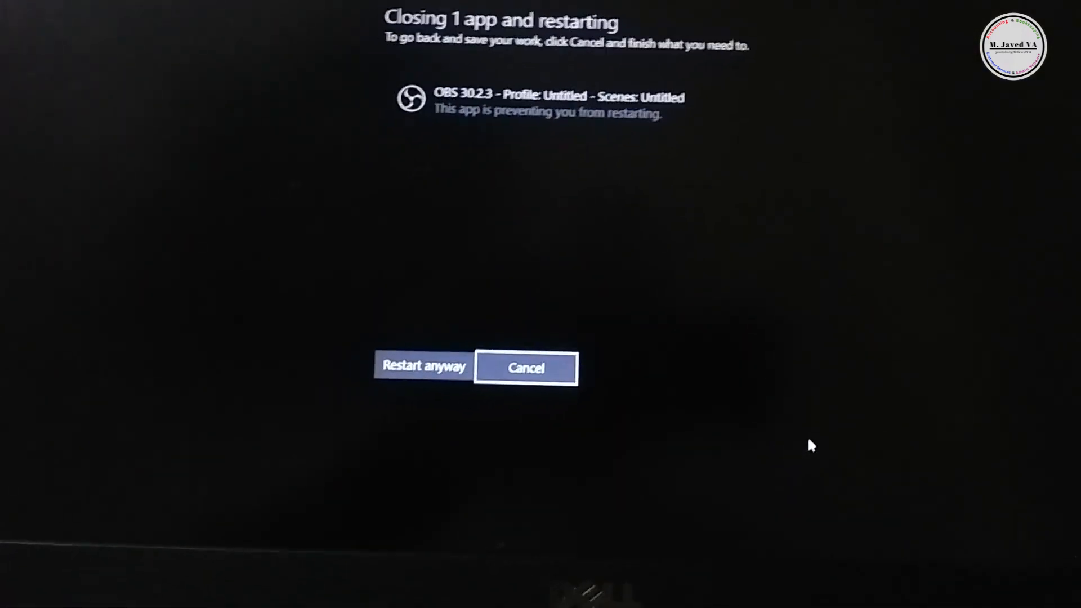
{"action": "left_click", "coordinate": [423, 366]}
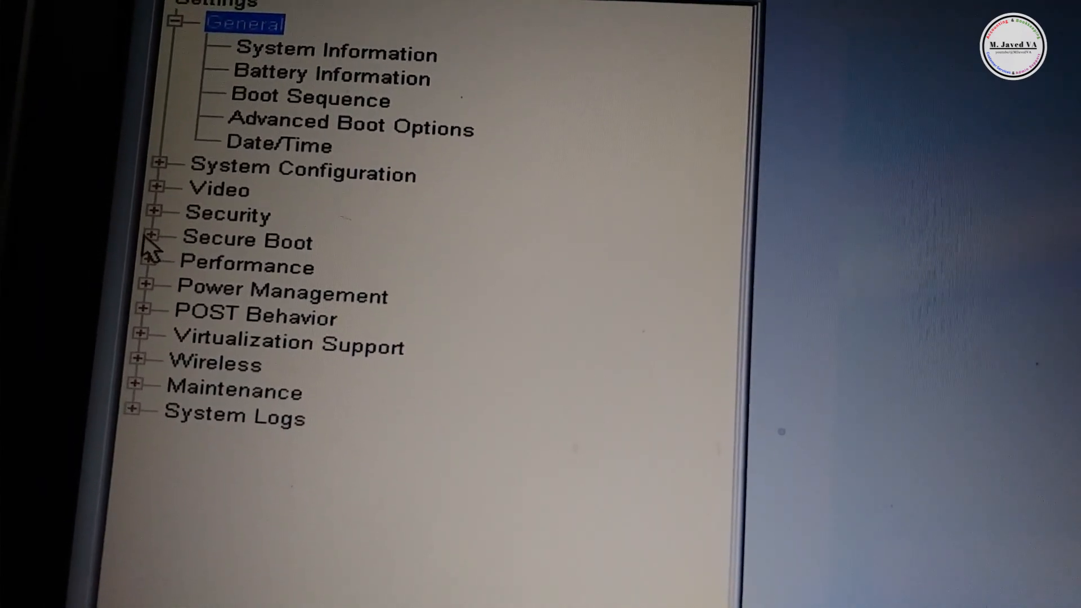
Expand the Secure Boot group and open the Secure Boot Enable setting.
{"action": "left_click", "coordinate": [160, 237]}
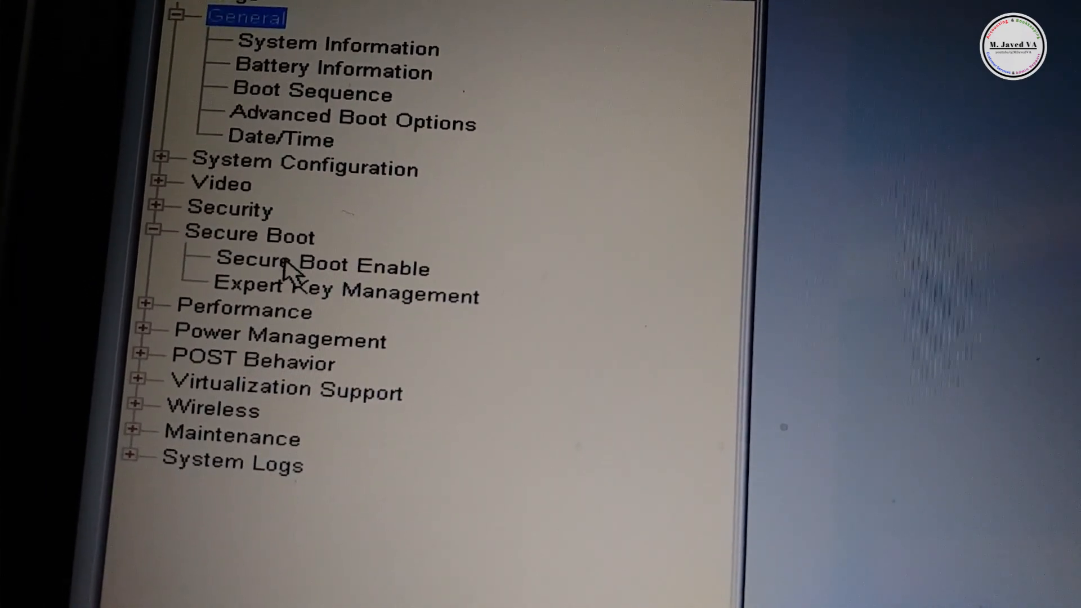
{"action": "left_click", "coordinate": [322, 267]}
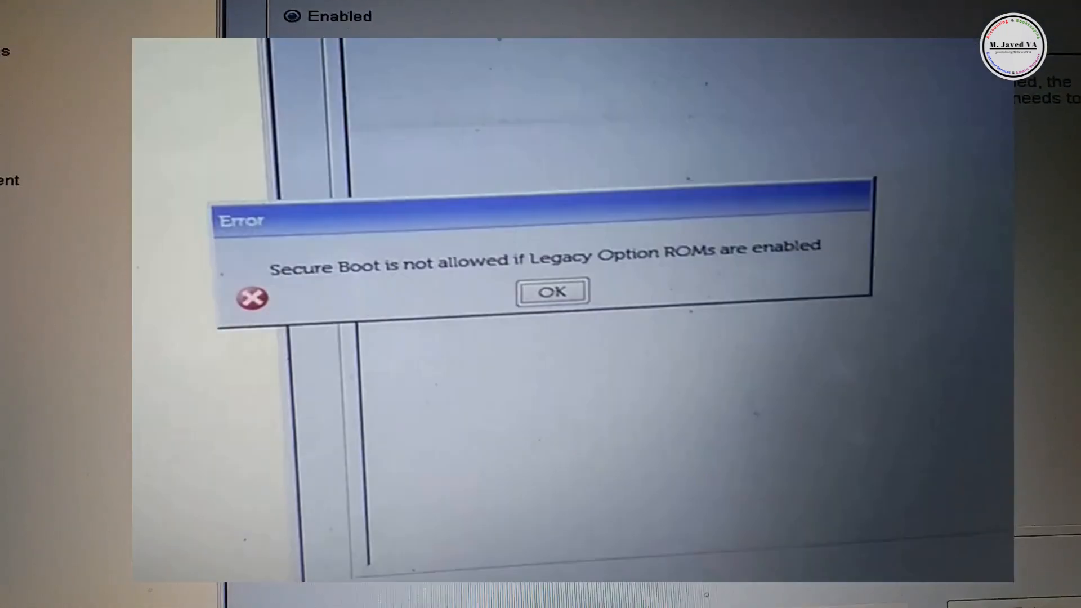
Dismiss the Legacy Option ROMs error and exit setup to reboot into Windows.
{"action": "left_click", "coordinate": [550, 291]}
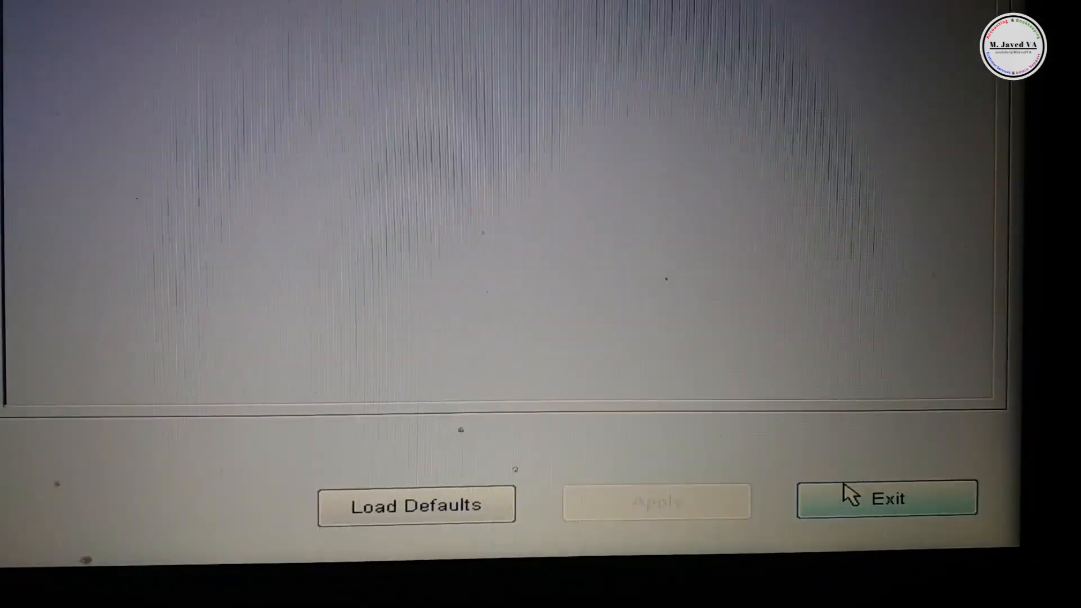
{"action": "left_click", "coordinate": [888, 498]}
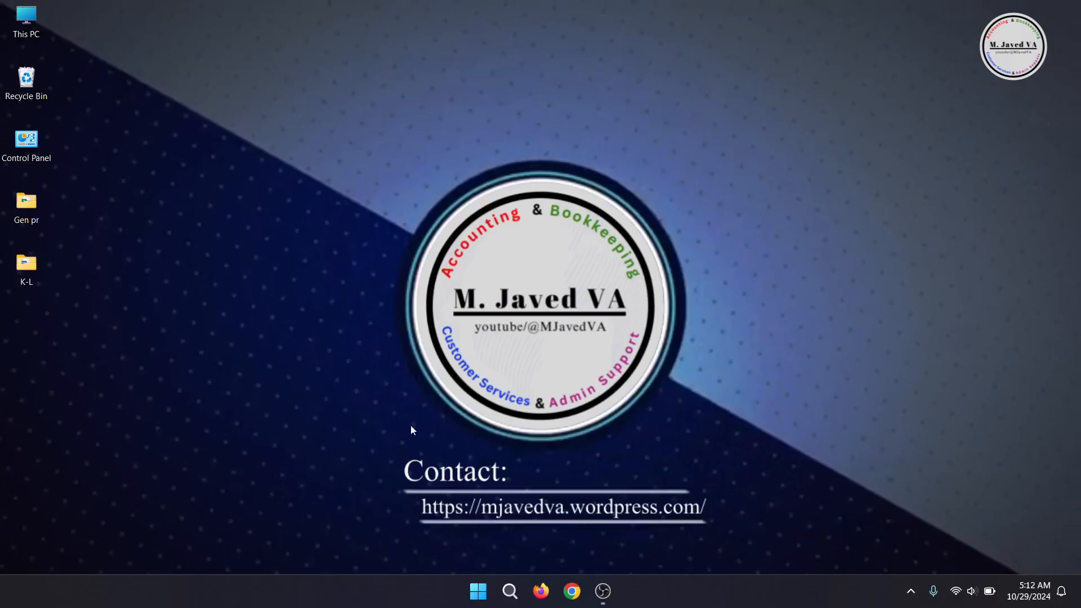
{"action": "left_click", "coordinate": [509, 592]}
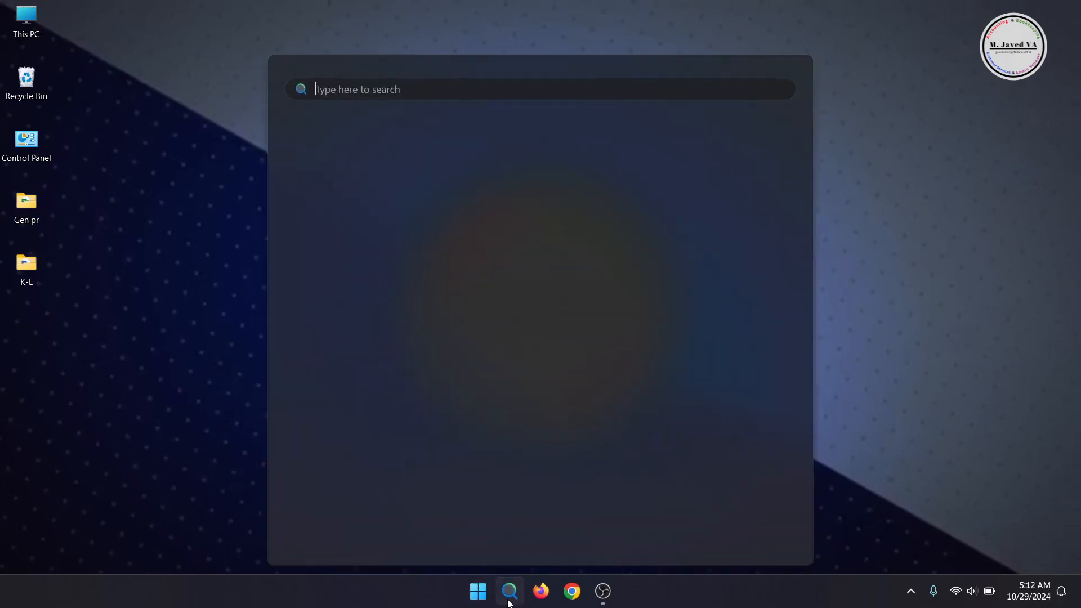
{"action": "type", "text": "system infor"}
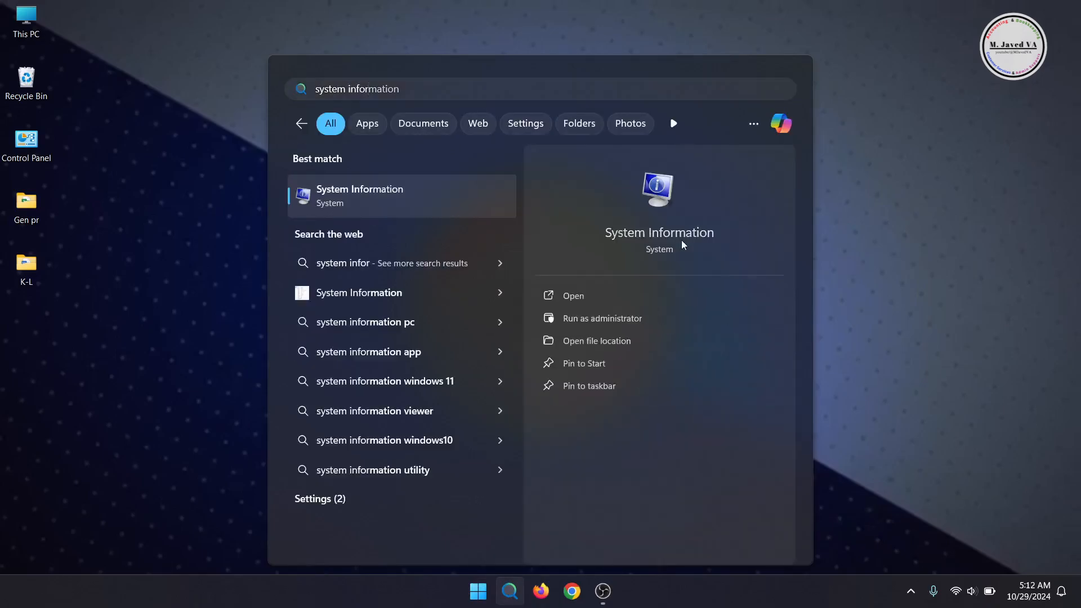
{"action": "left_click", "coordinate": [572, 295]}
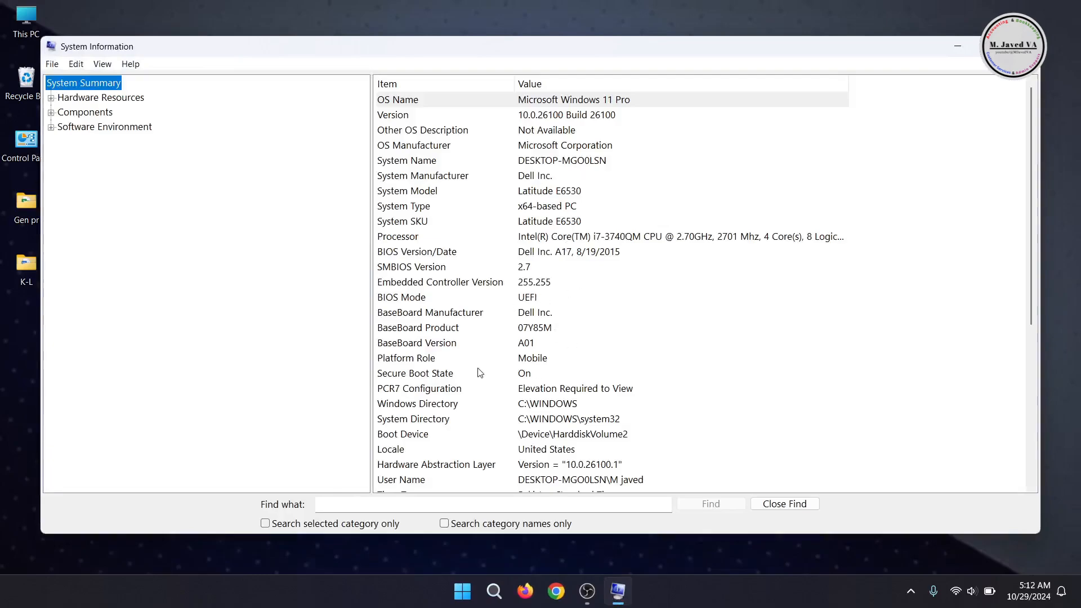
{"action": "left_click", "coordinate": [414, 372]}
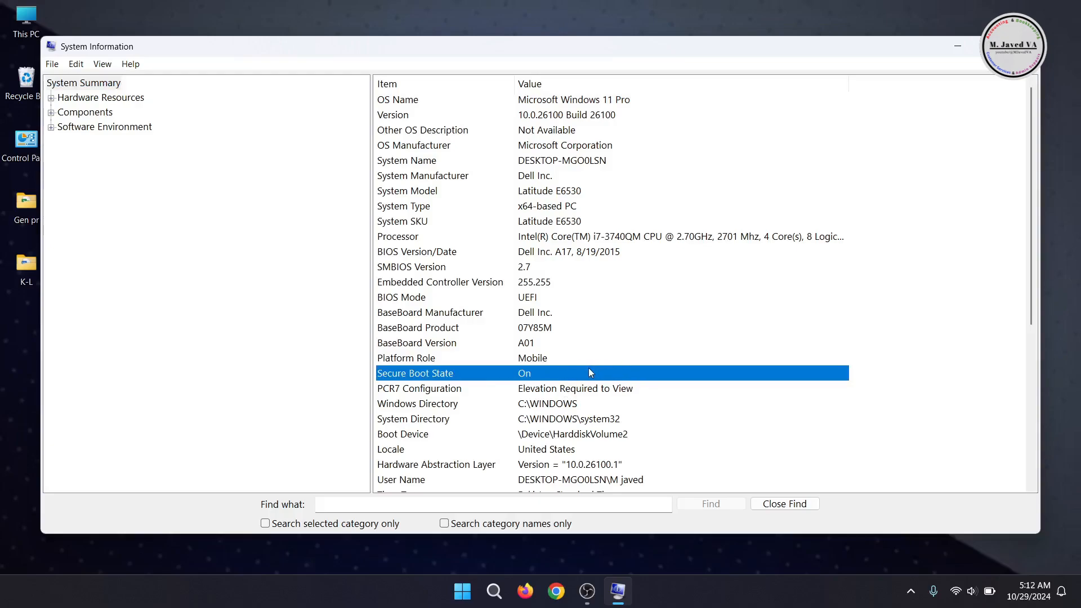
{"action": "mouse_move", "coordinate": [908, 107]}
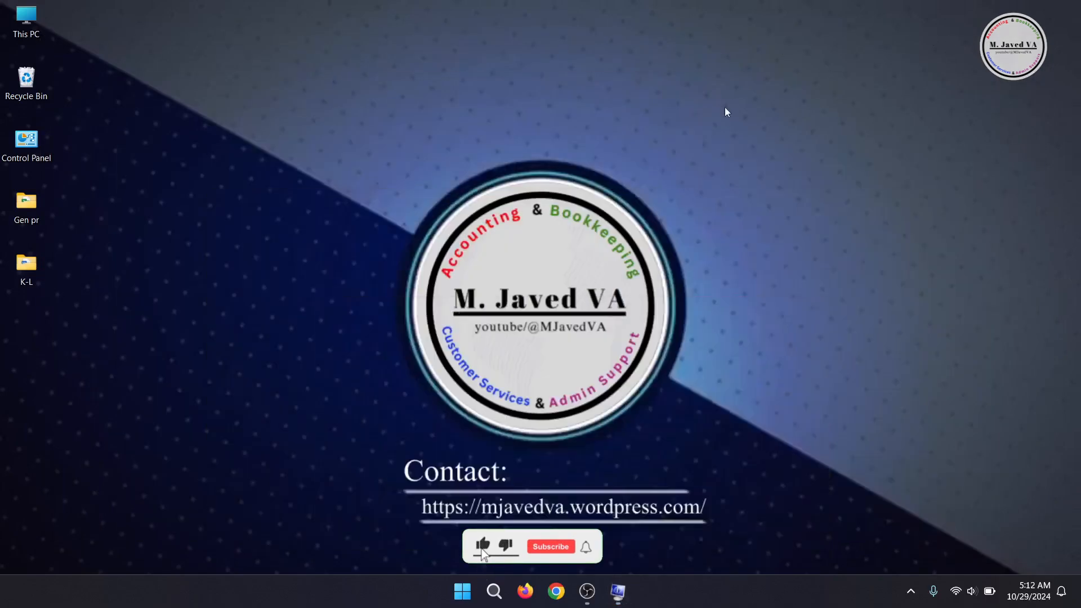
{"action": "left_click", "coordinate": [550, 546]}
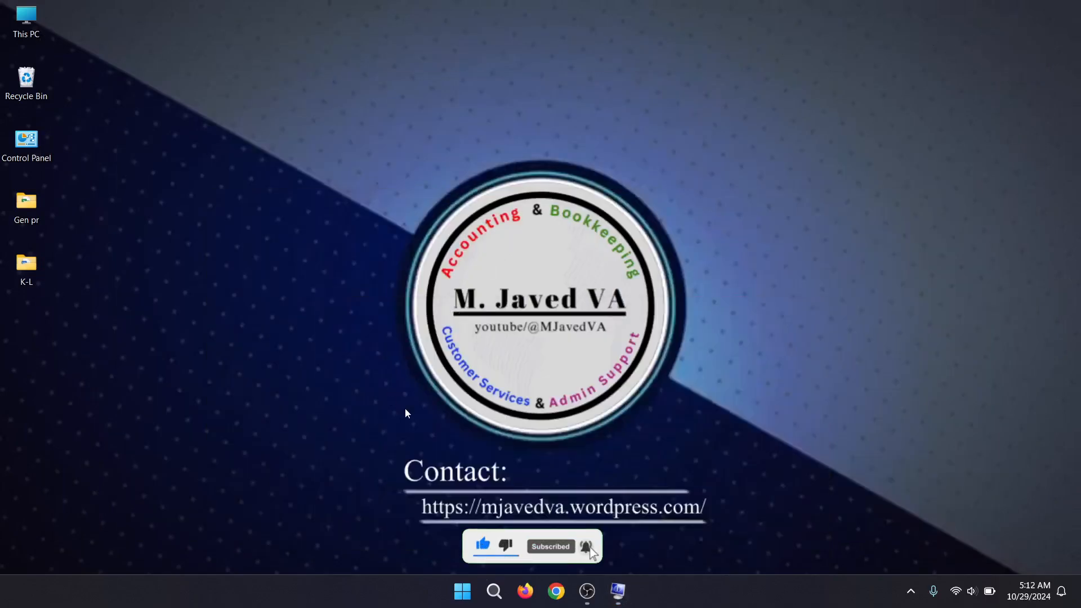